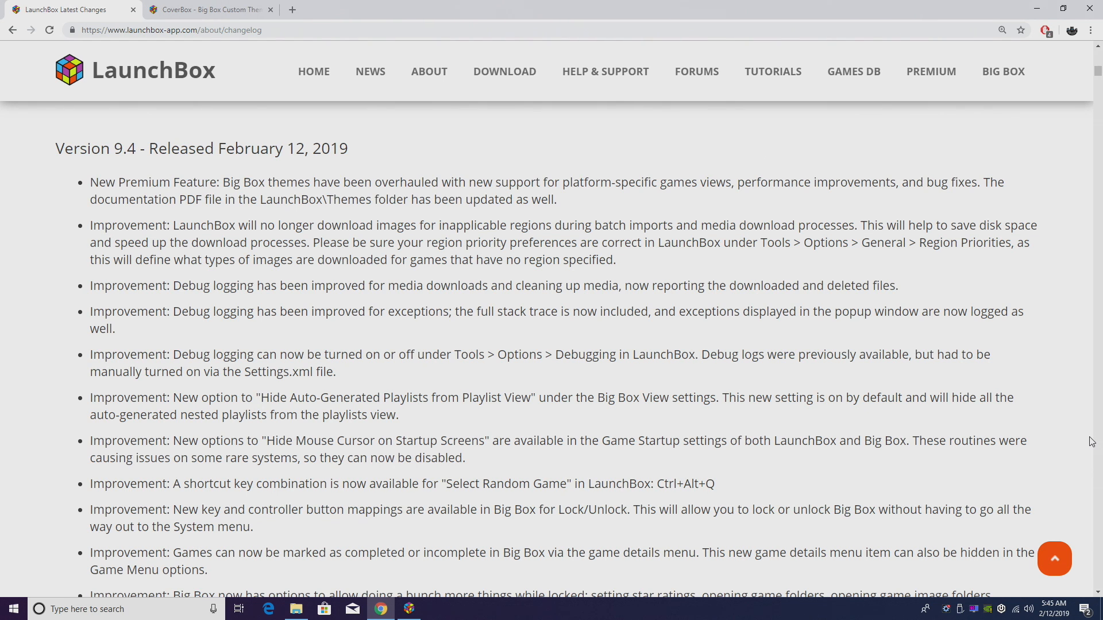
# View the enlarged CoverBox Game Boy Color screenshot, then return to the LaunchBox 9.4 changelog tab
pyautogui.scroll(-3)
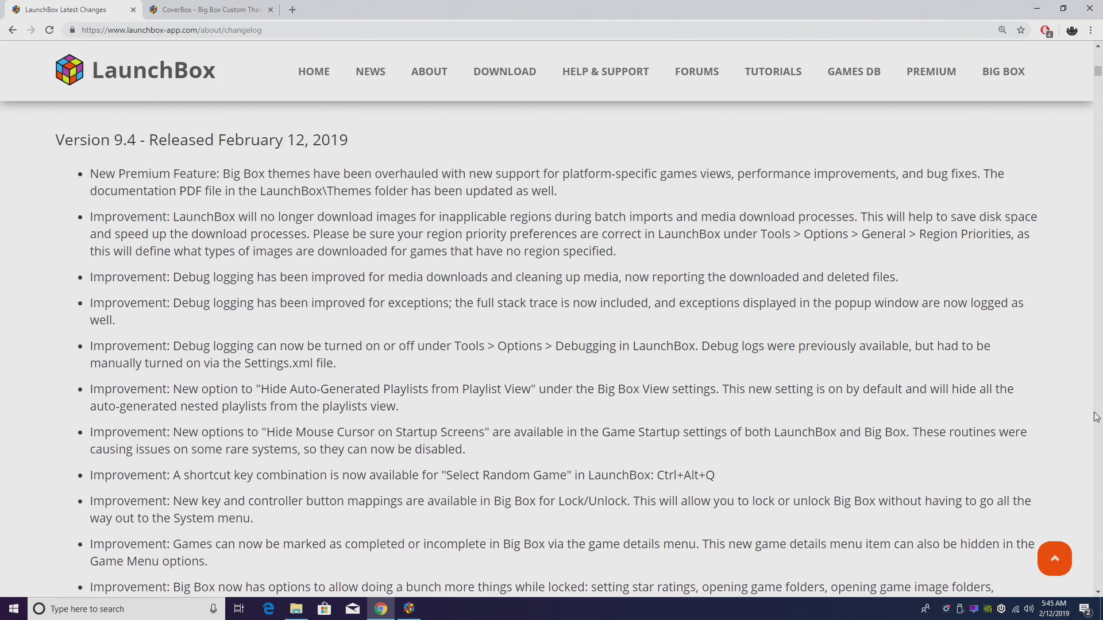
pyautogui.scroll(-3)
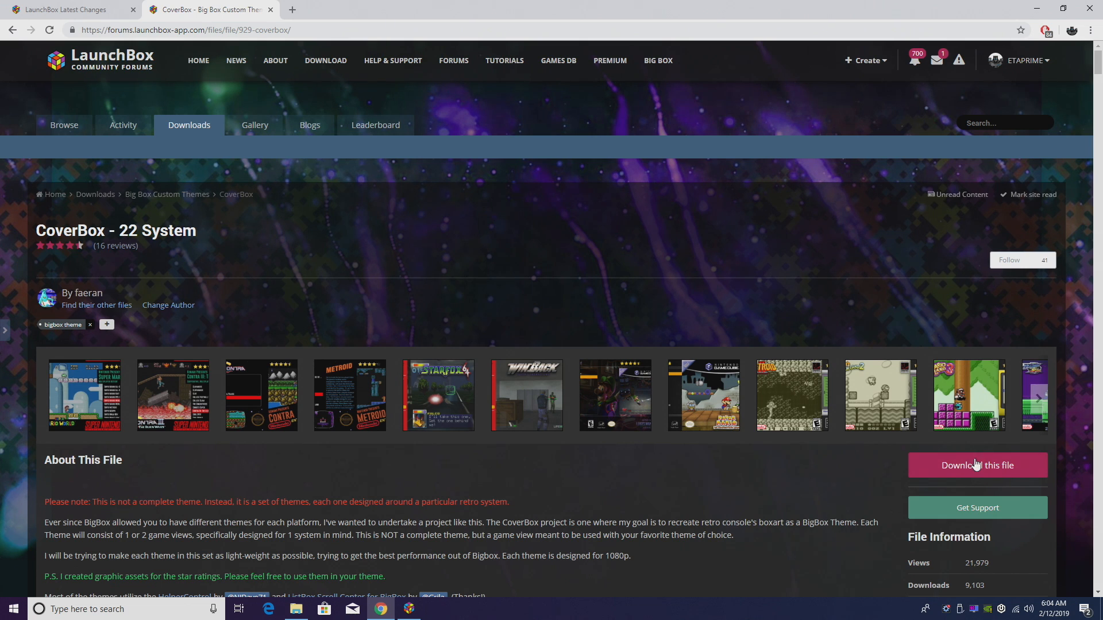
pyautogui.moveTo(850, 312)
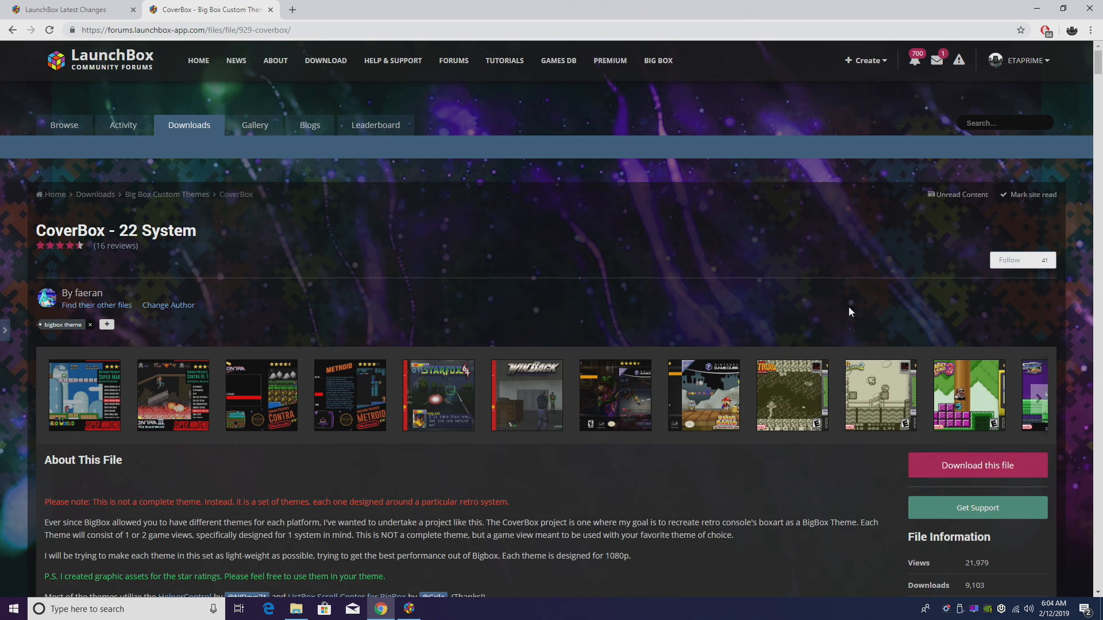
pyautogui.click(976, 465)
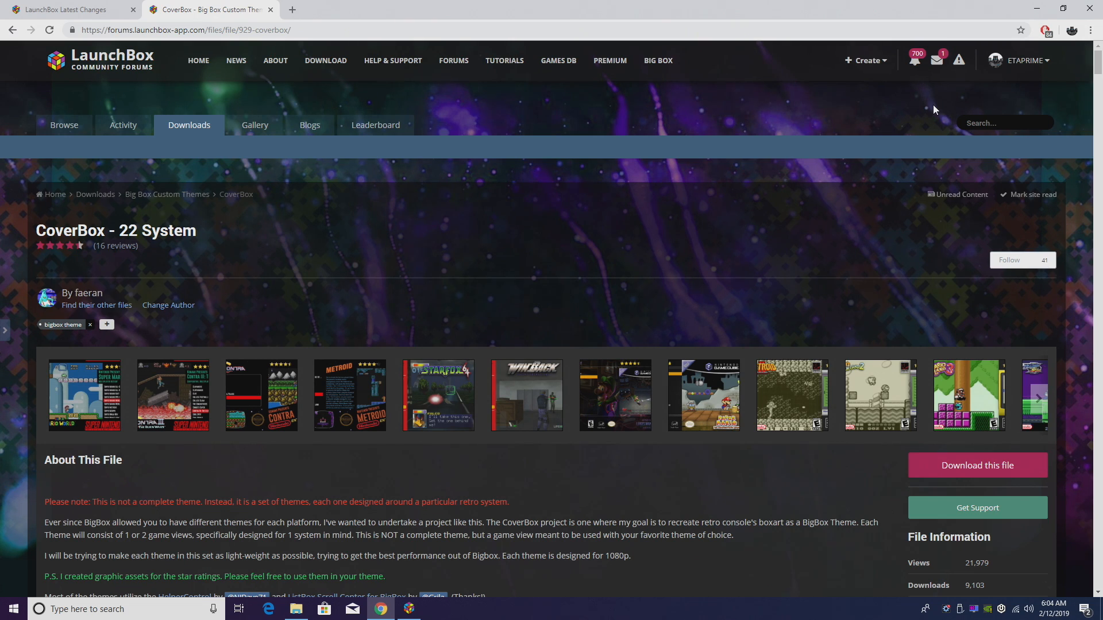
pyautogui.click(525, 395)
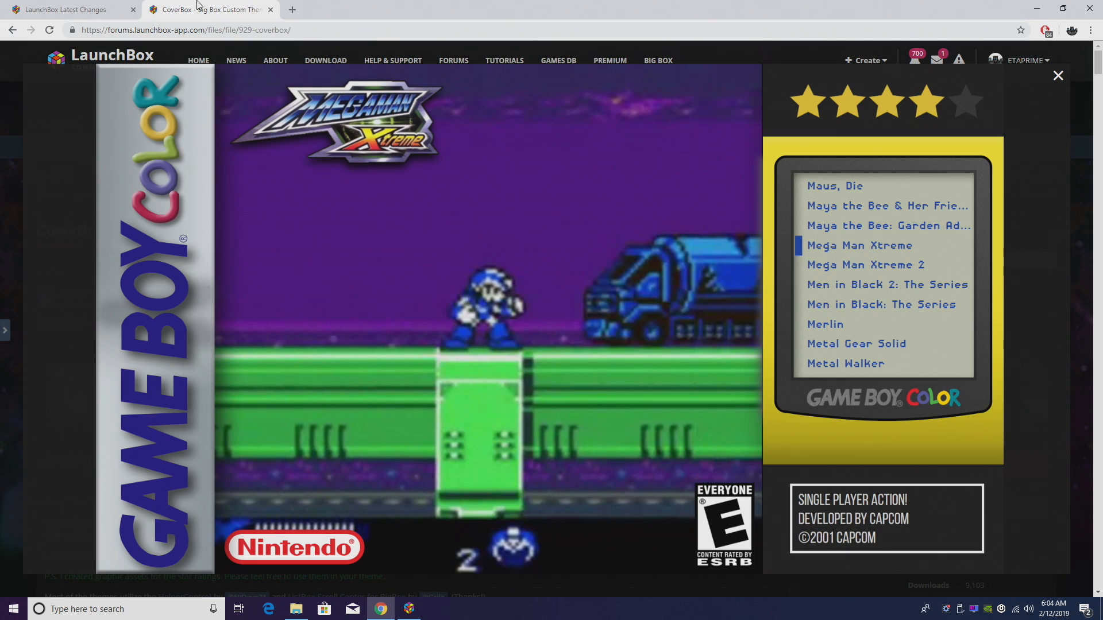
pyautogui.click(67, 9)
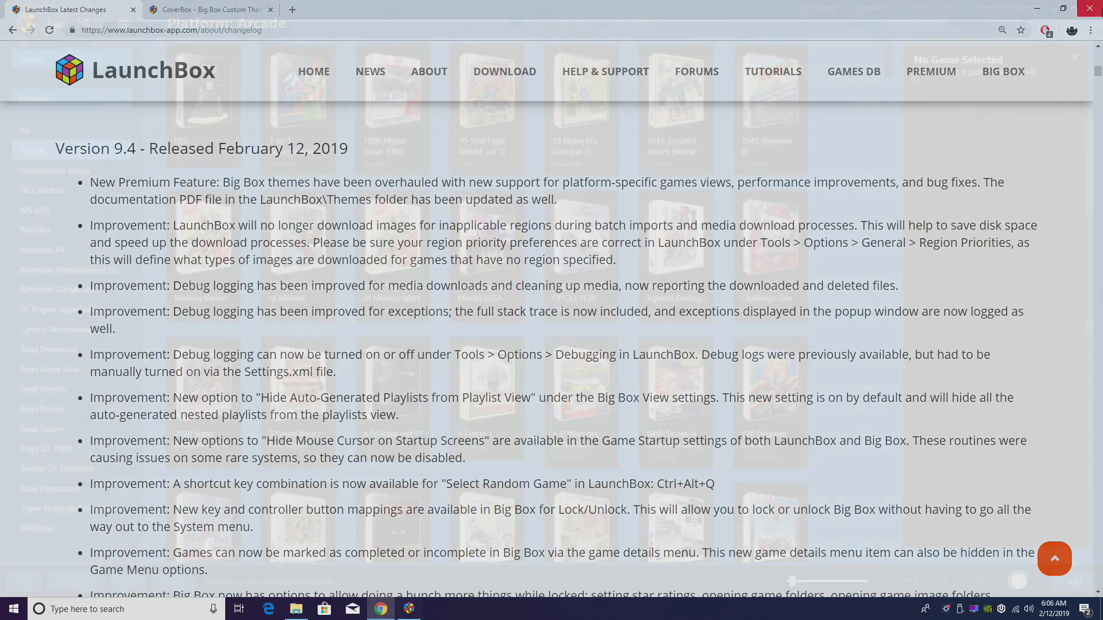
# In Tools > Options > General > Region Priorities, tick United States and North America
pyautogui.click(408, 609)
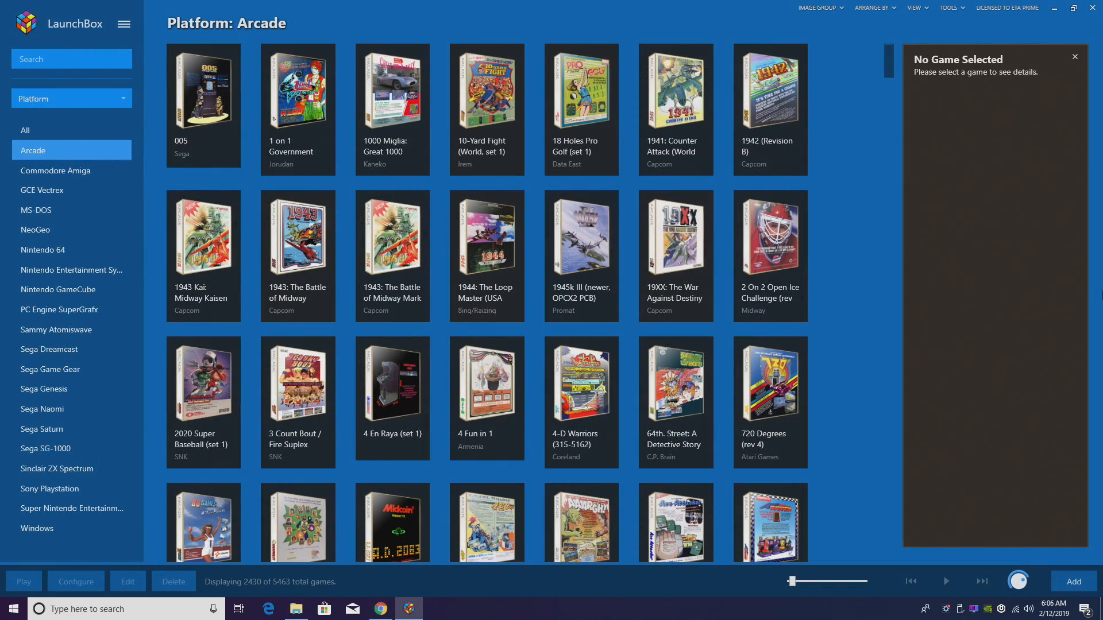
pyautogui.moveTo(629, 53)
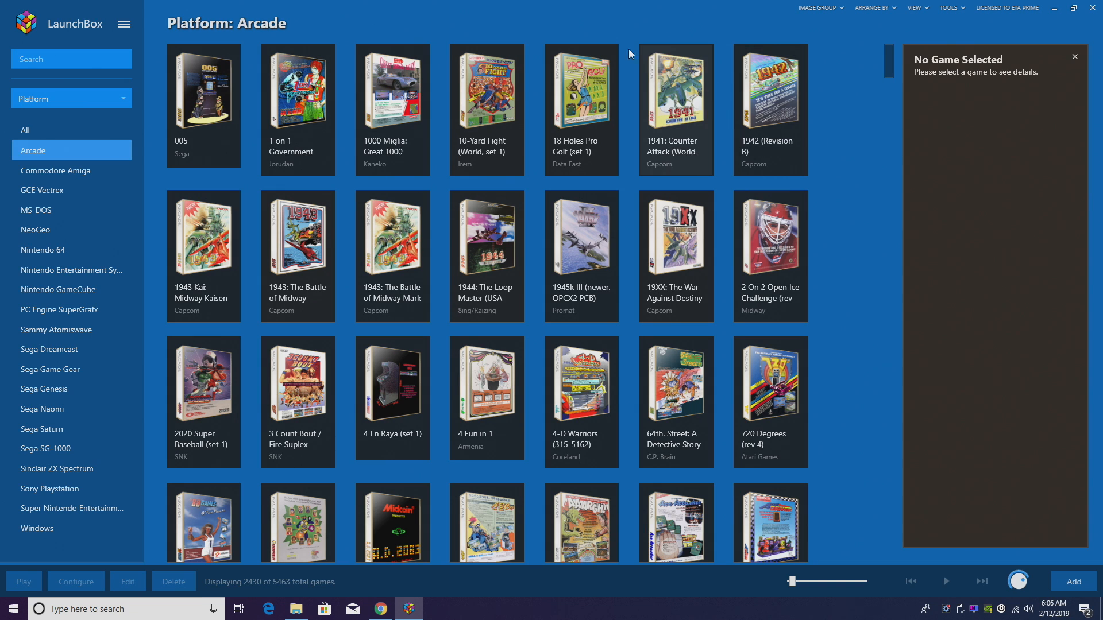
pyautogui.click(124, 23)
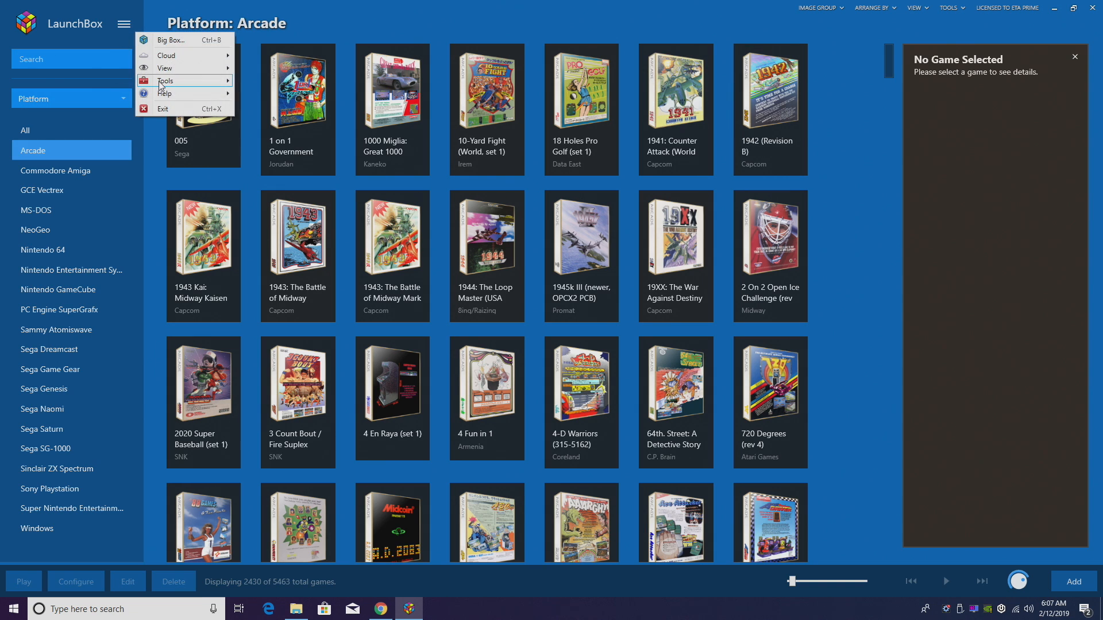
pyautogui.click(167, 80)
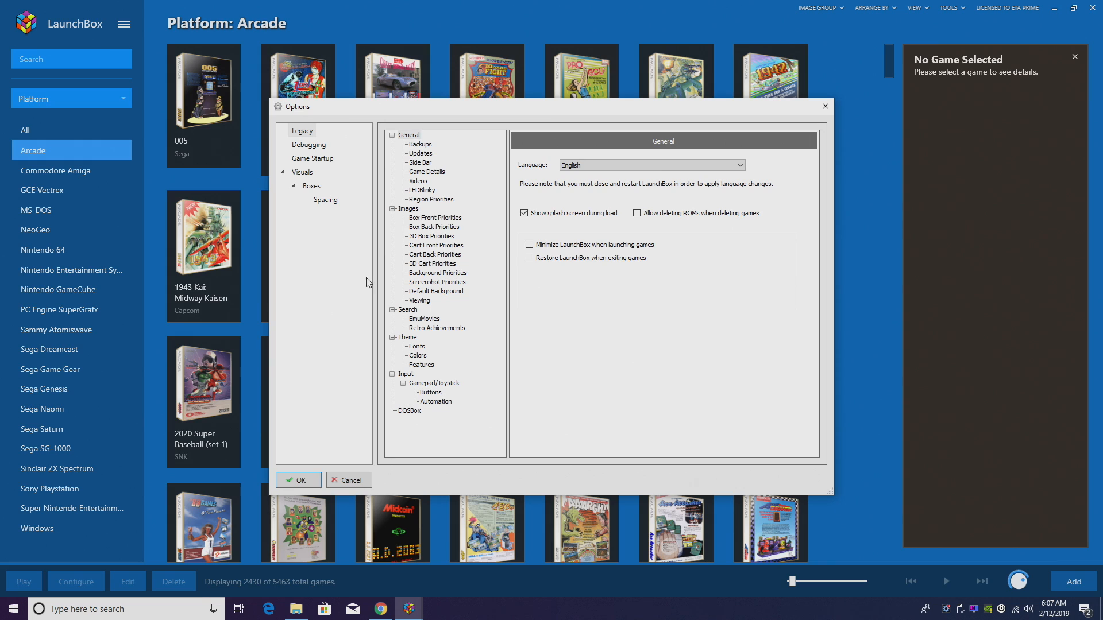
pyautogui.click(430, 200)
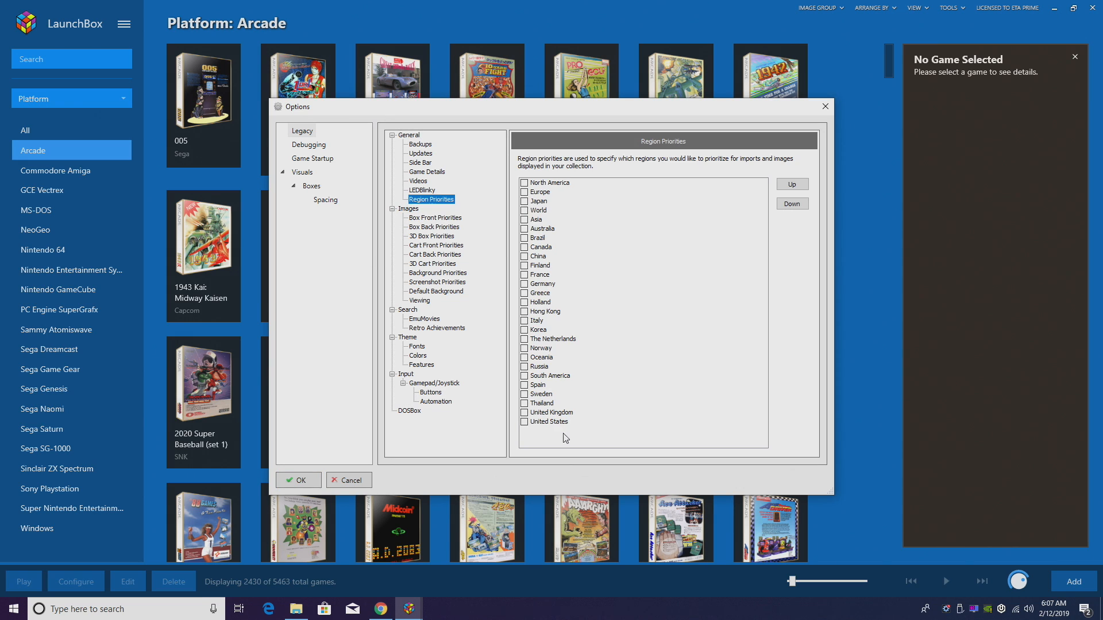
pyautogui.click(524, 422)
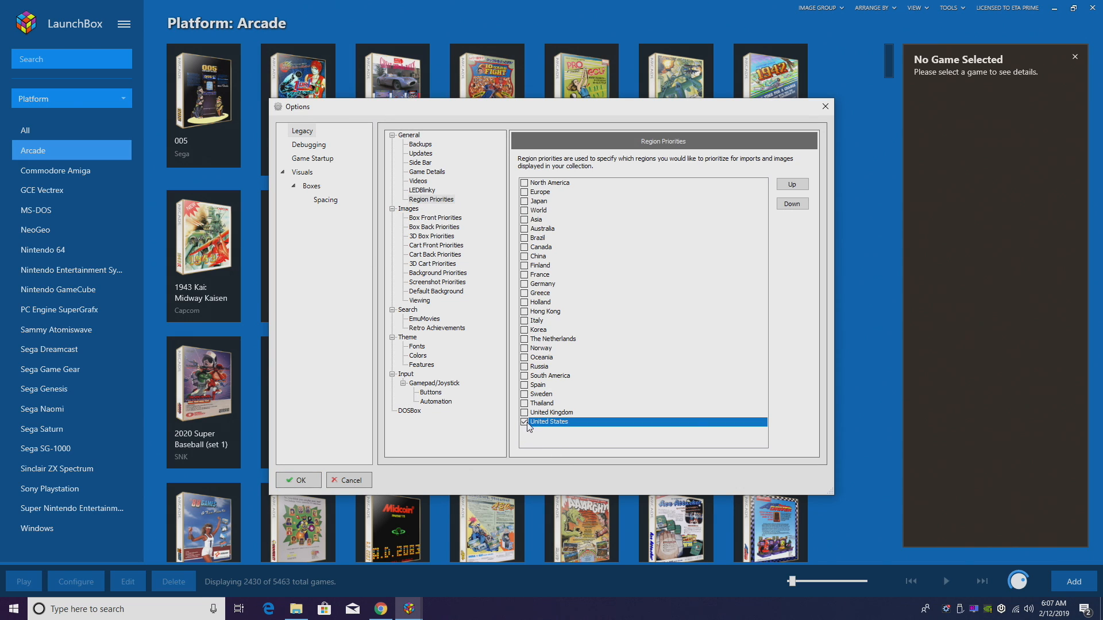
pyautogui.click(550, 182)
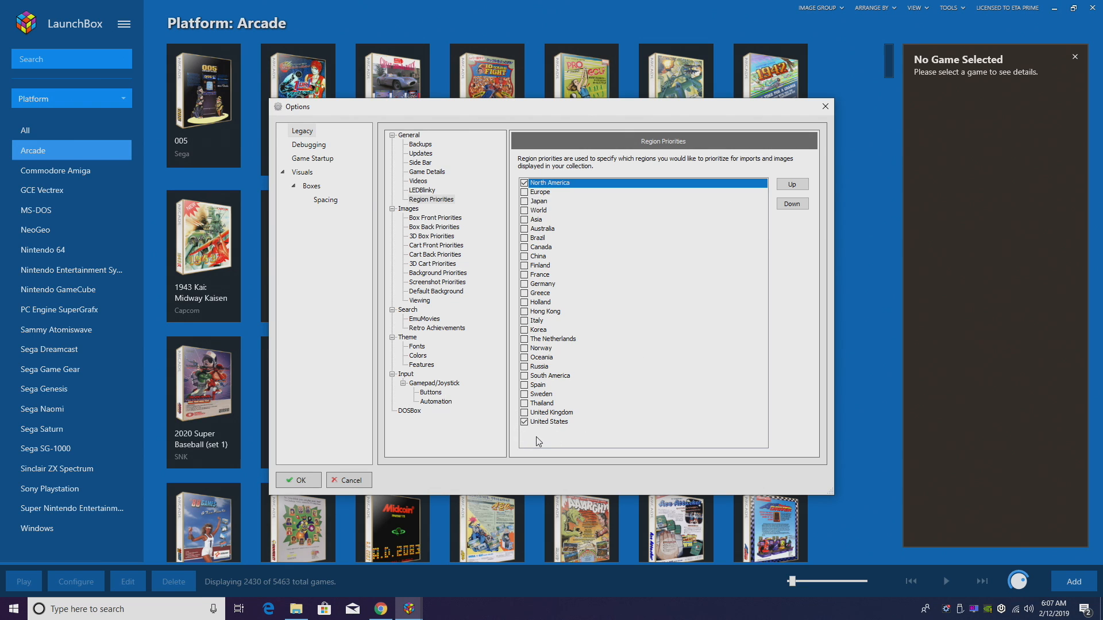
pyautogui.moveTo(538, 189)
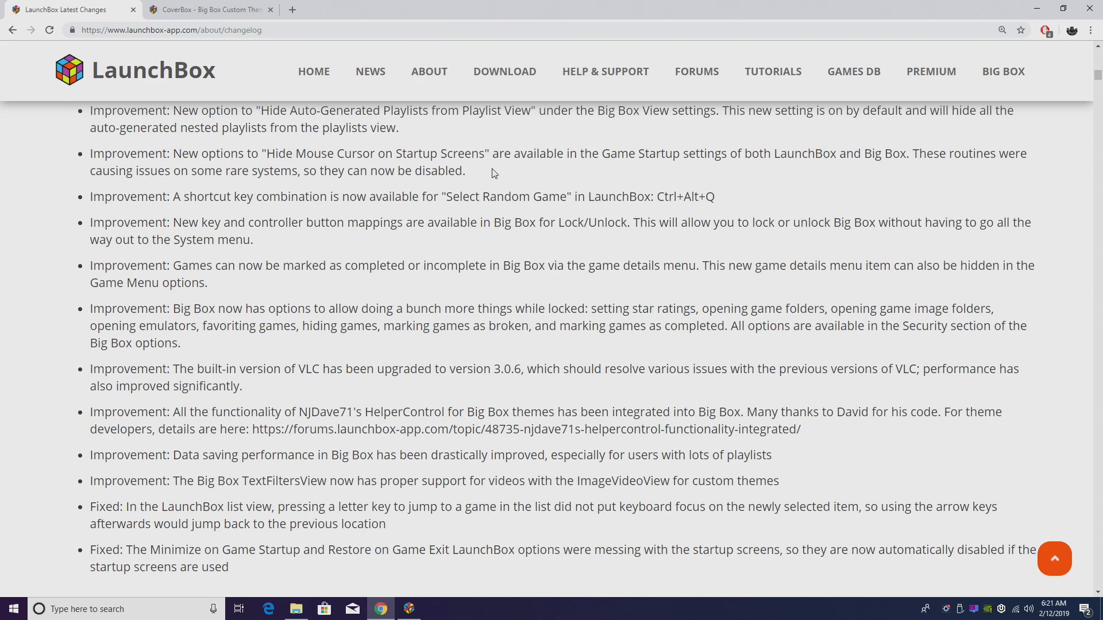
pyautogui.moveTo(312, 375)
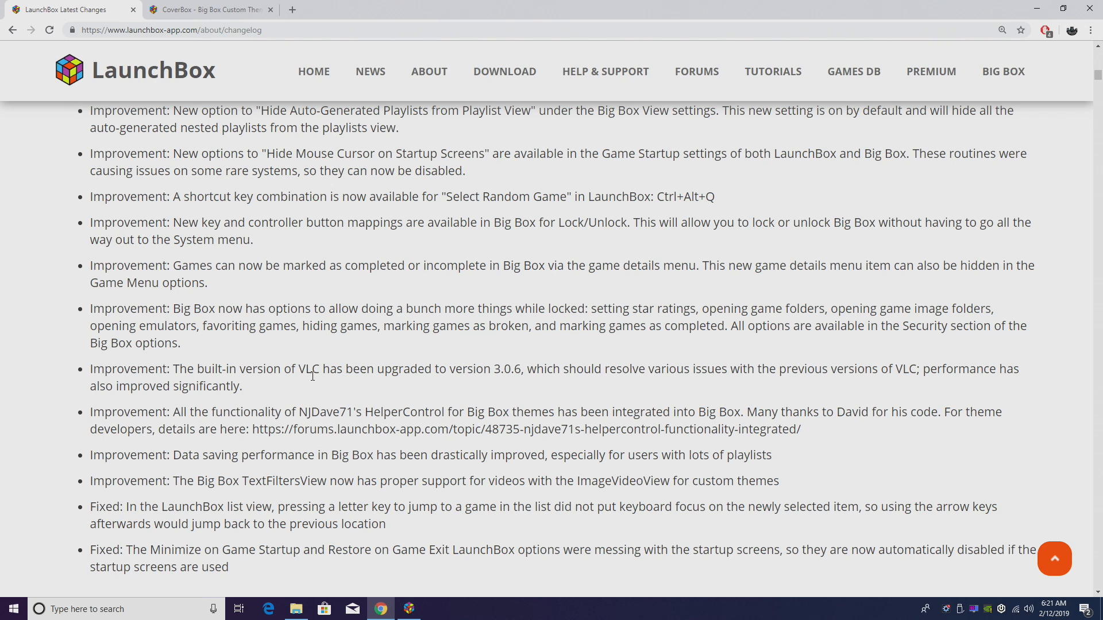
pyautogui.moveTo(309, 387)
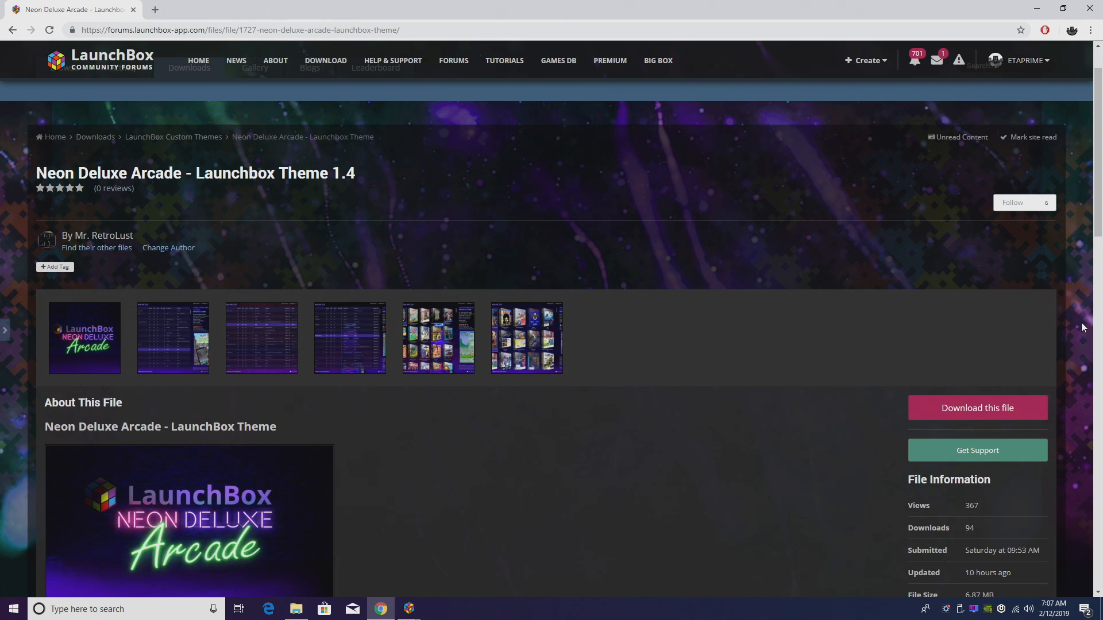
pyautogui.moveTo(812, 400)
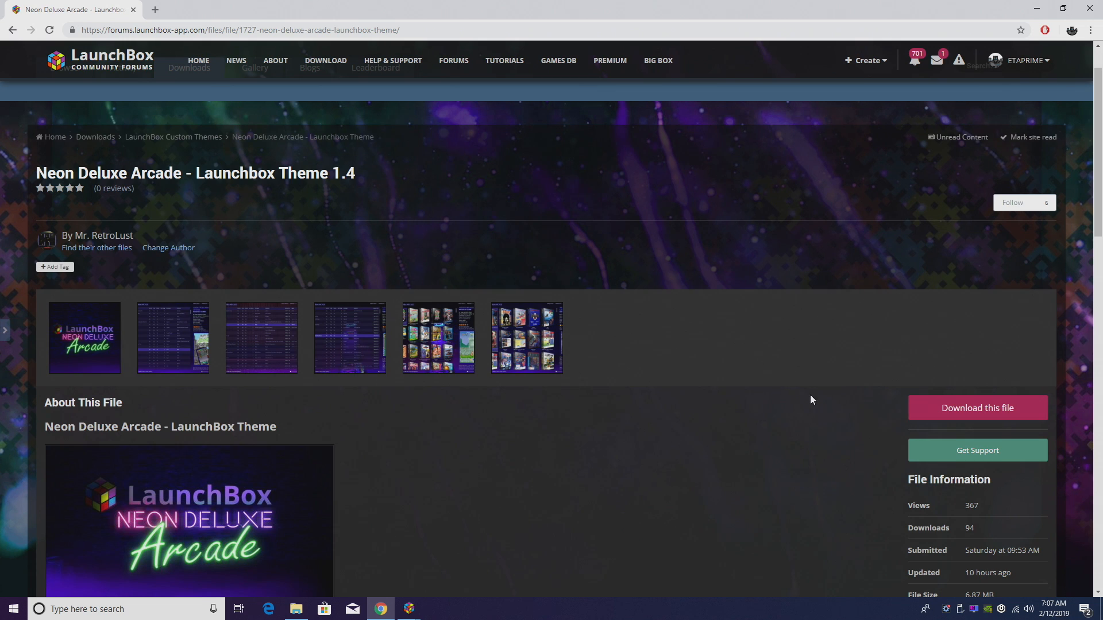
pyautogui.scroll(-3)
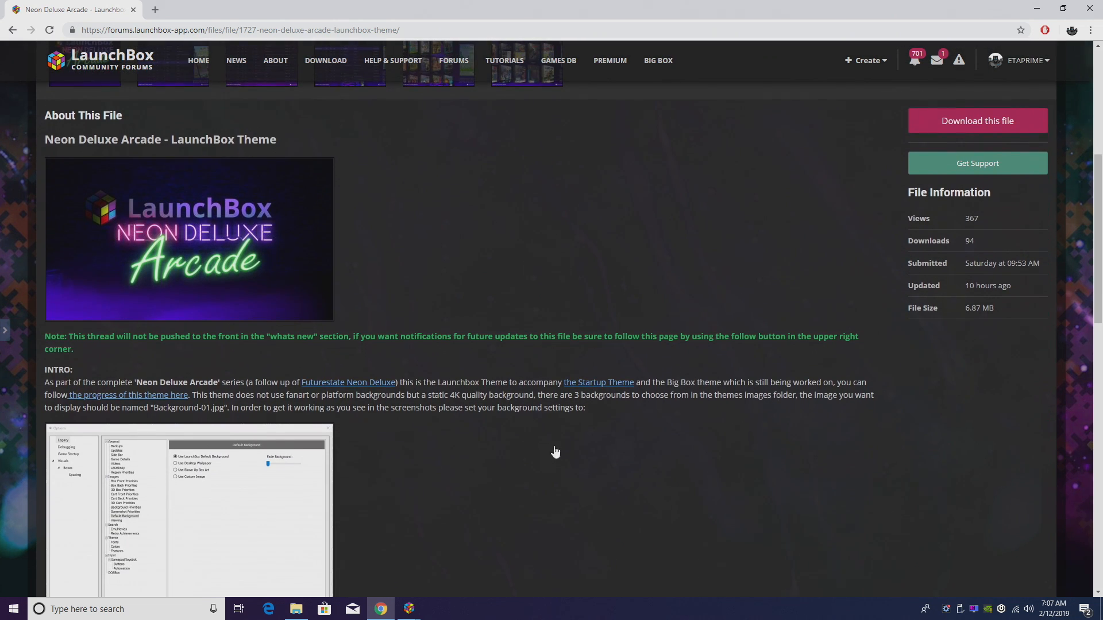
pyautogui.scroll(-3)
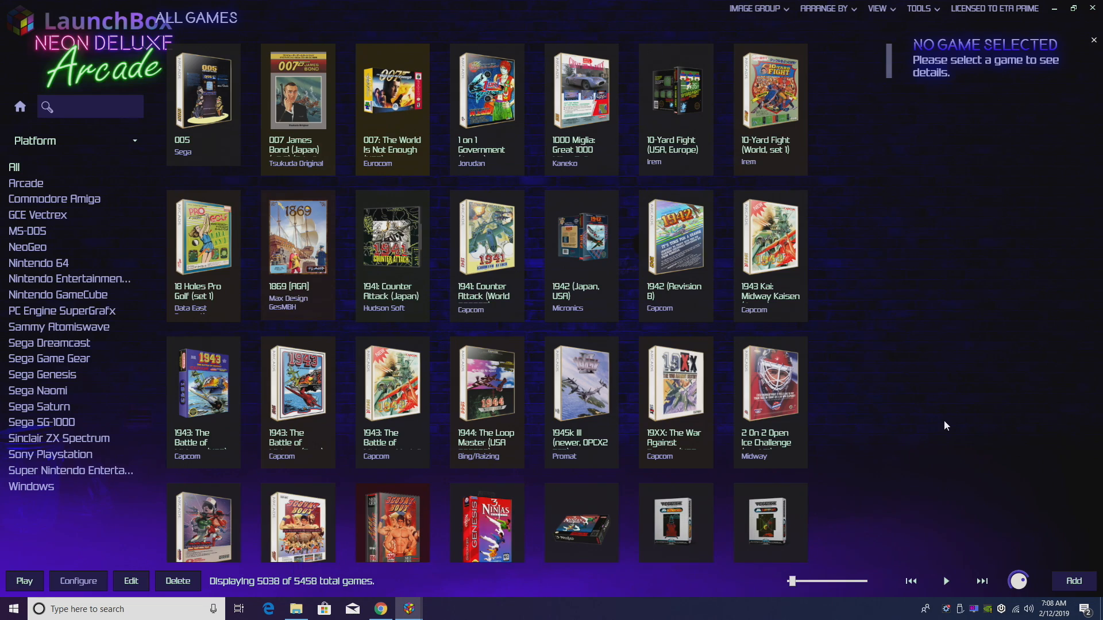
pyautogui.moveTo(974, 377)
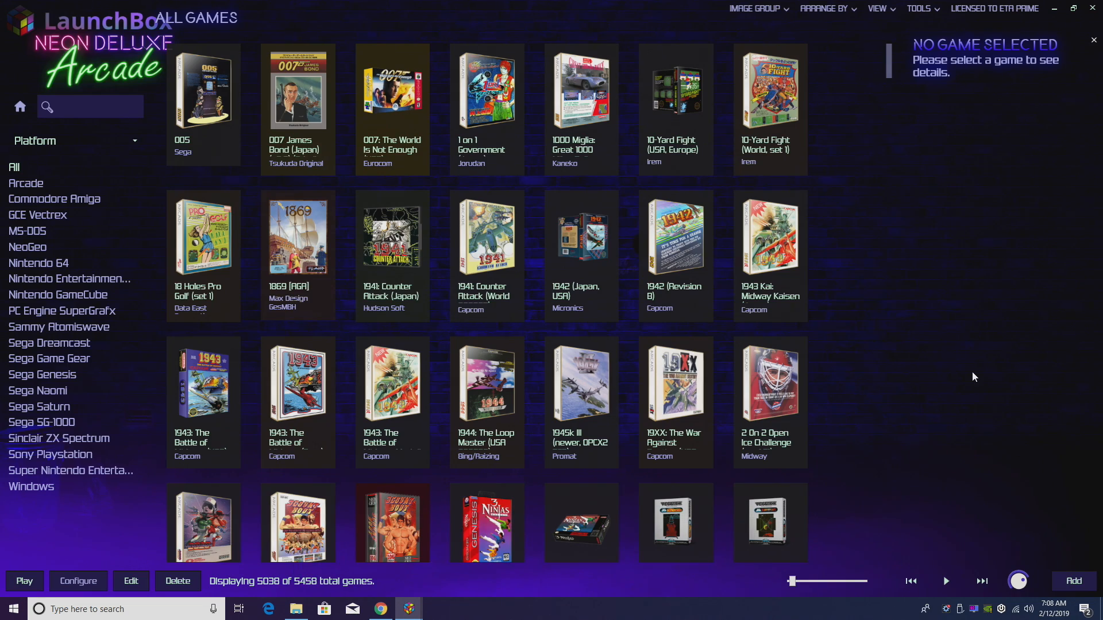